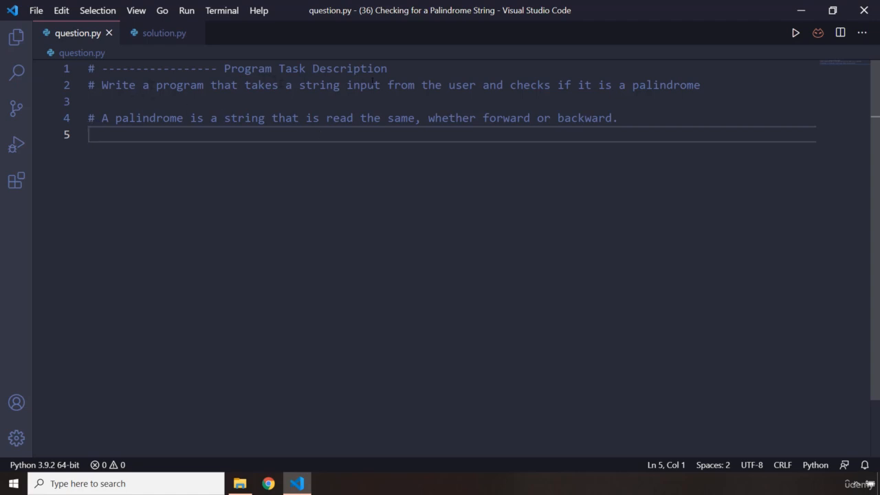
pyautogui.moveTo(191, 209)
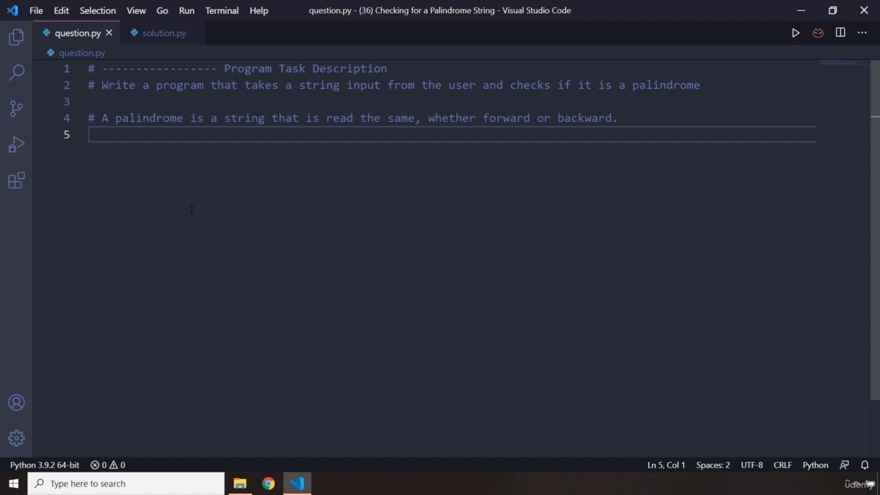
pyautogui.moveTo(198, 206)
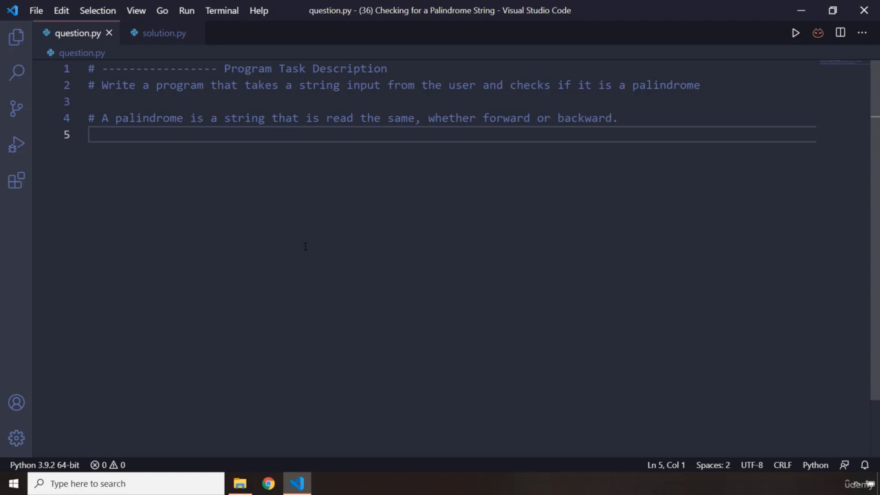
pyautogui.moveTo(319, 255)
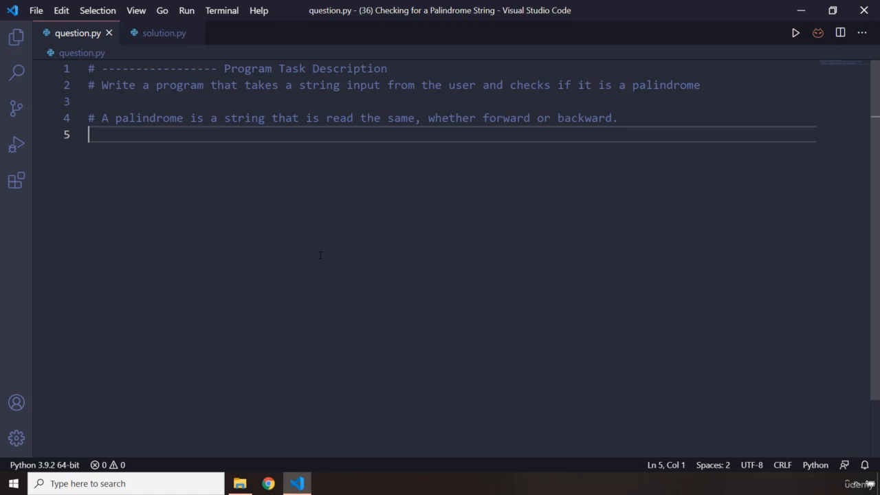
# - In solution.py, read a word with the prompt "Enter a Word: " into word
pyautogui.click(163, 33)
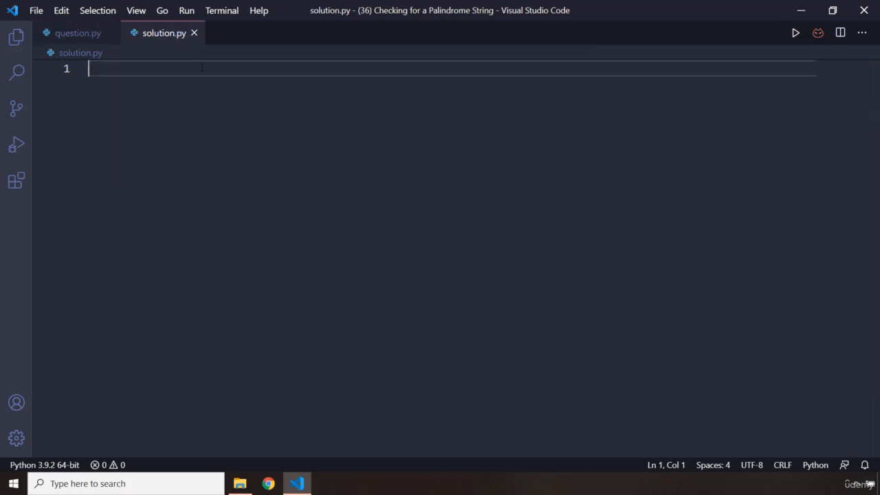
pyautogui.write('word')
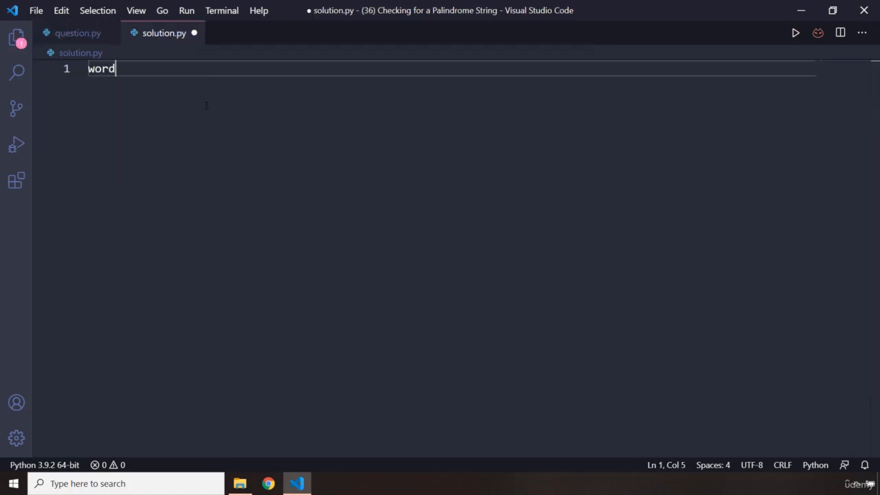
pyautogui.write('= input(')
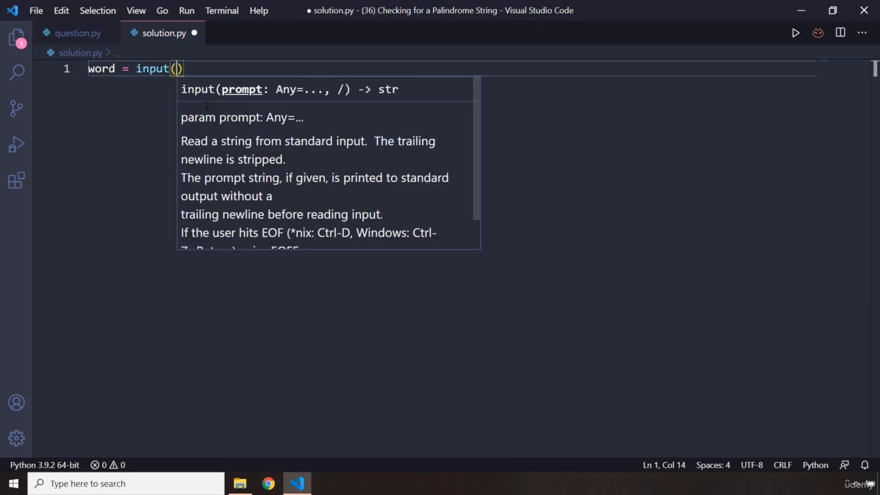
pyautogui.write('""')
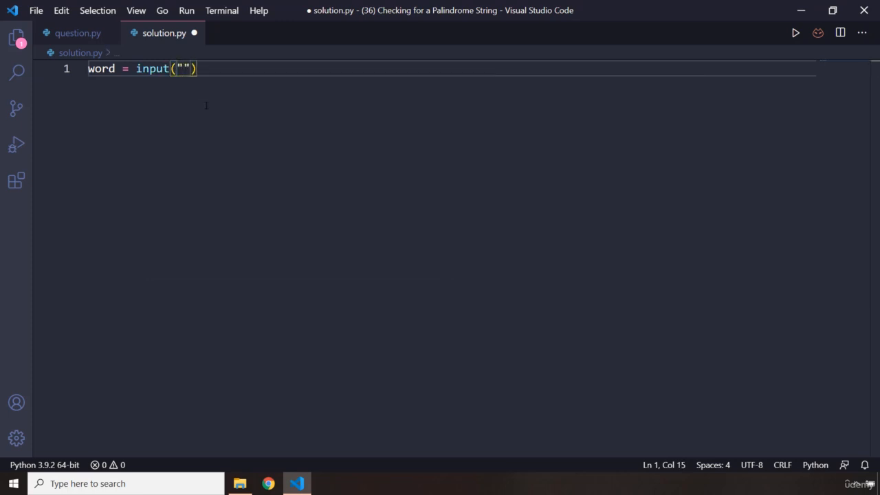
pyautogui.write('Enter a Wo')
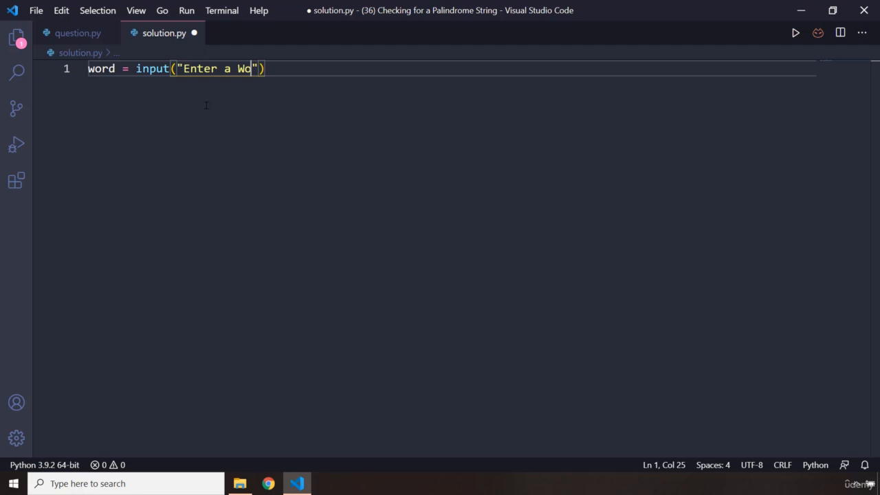
pyautogui.write('rd:')
pyautogui.write('#')
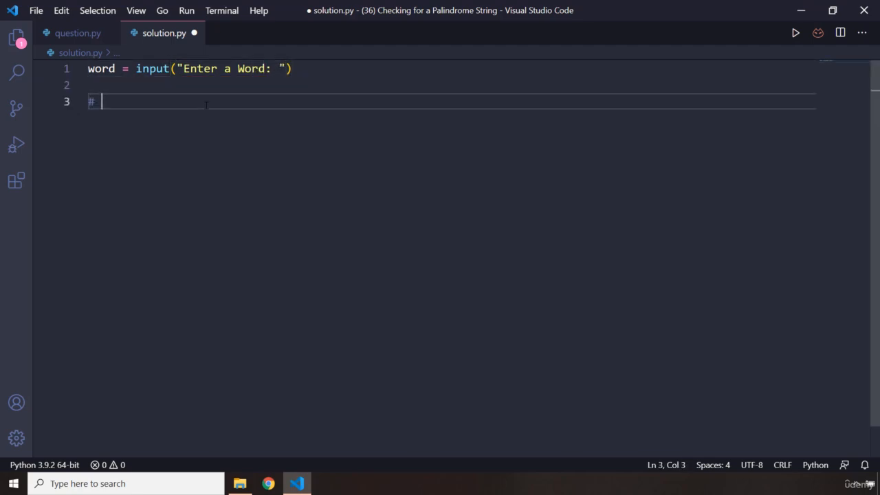
# - Add a 'reversing the word' comment and store reversed(word) in rev_word
pyautogui.write('reverse')
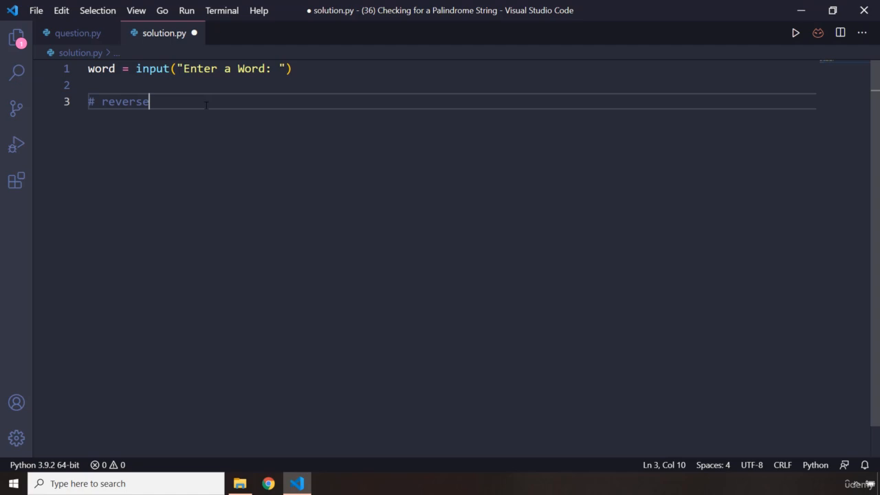
pyautogui.write('ing the word')
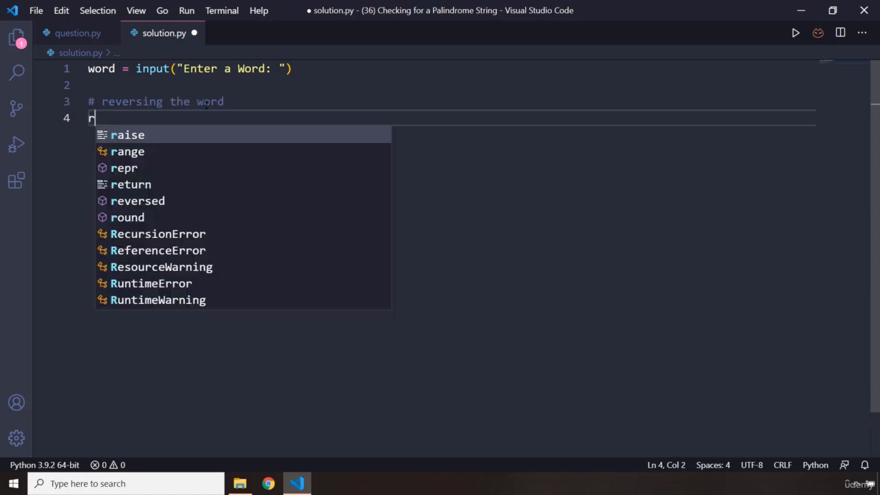
pyautogui.write('ev_word')
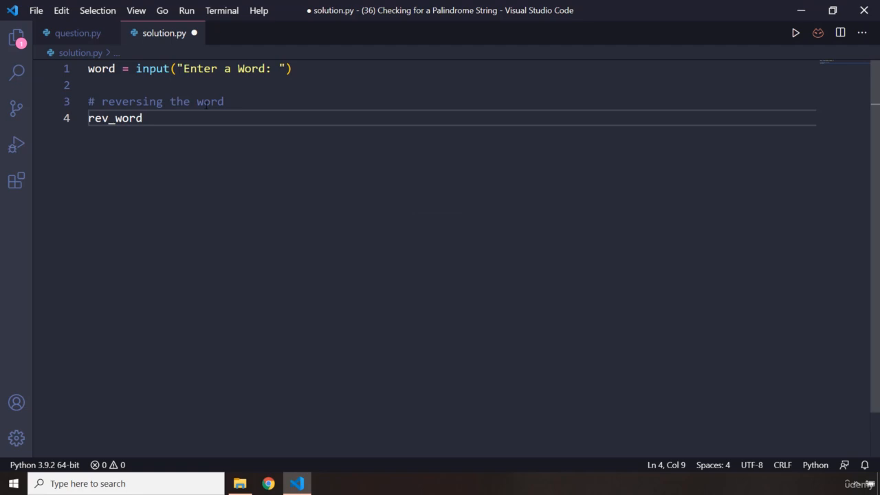
pyautogui.write('= (rever')
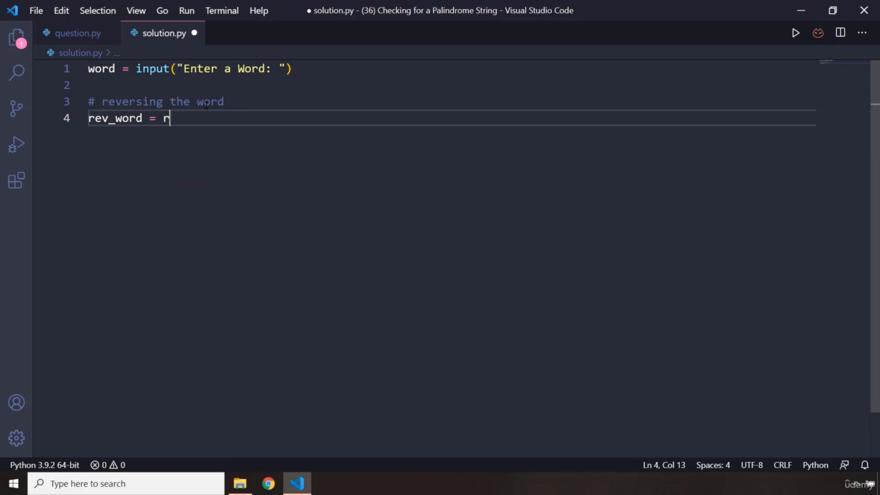
pyautogui.write('eversed(w')
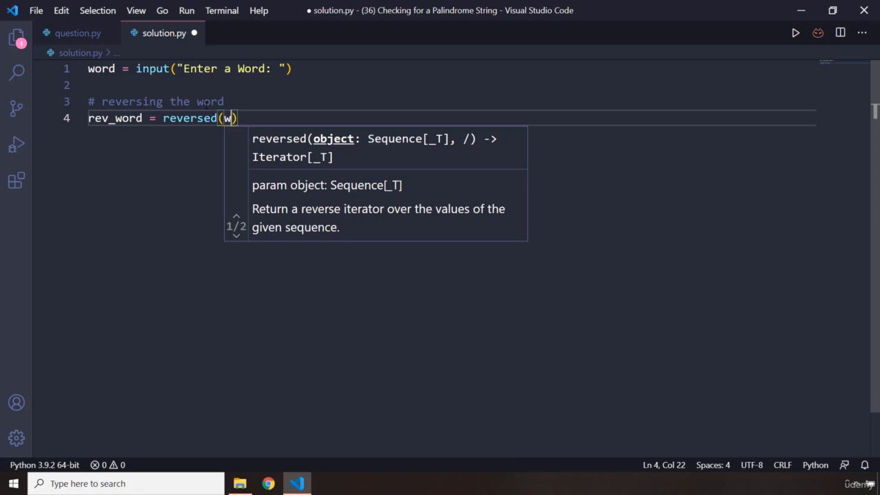
pyautogui.write('ord')
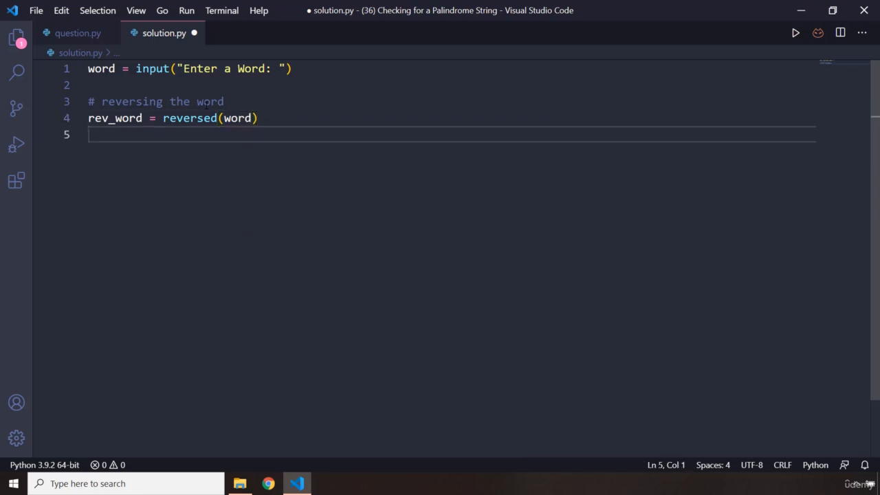
# - Lowercase the input by appending .lower() to the word = input(...) line
pyautogui.click(291, 69)
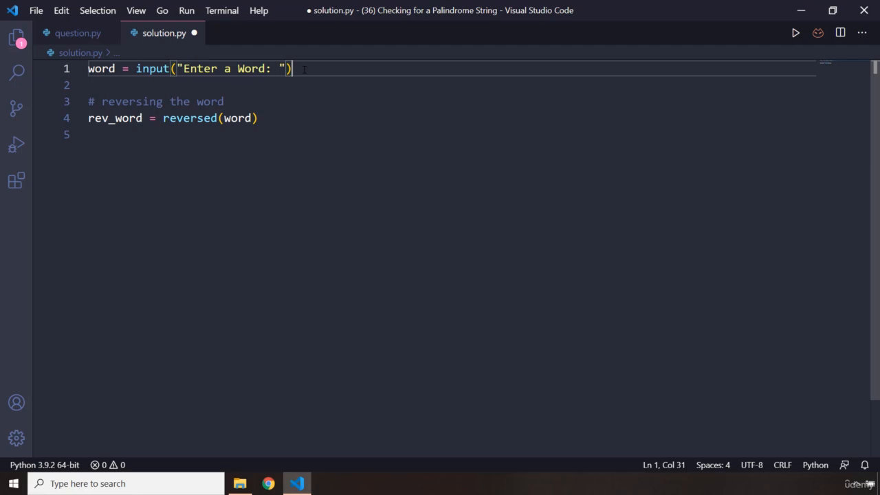
pyautogui.write('.lower')
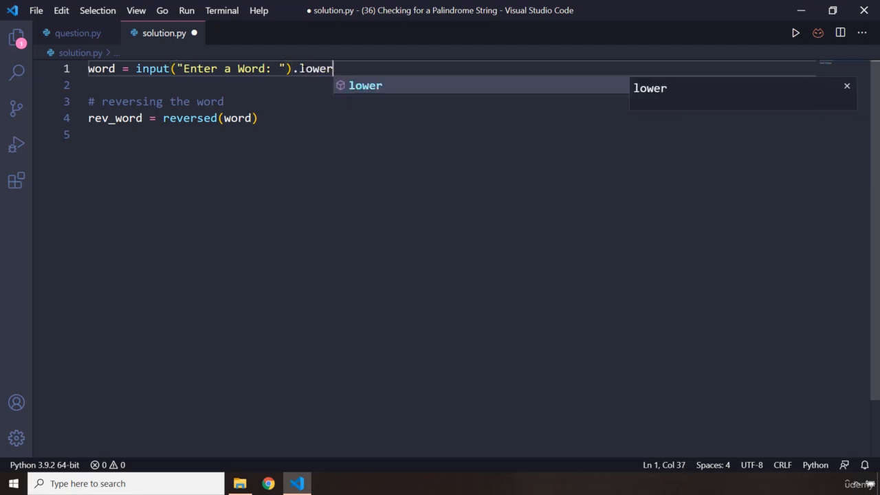
pyautogui.write('()')
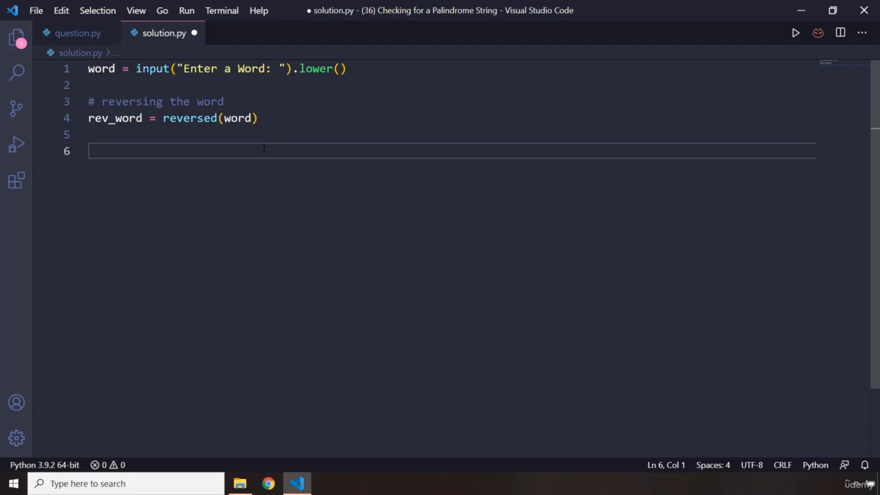
# - Print rev_word and run python solution.py with duck, seeing a reversed object
pyautogui.write('print')
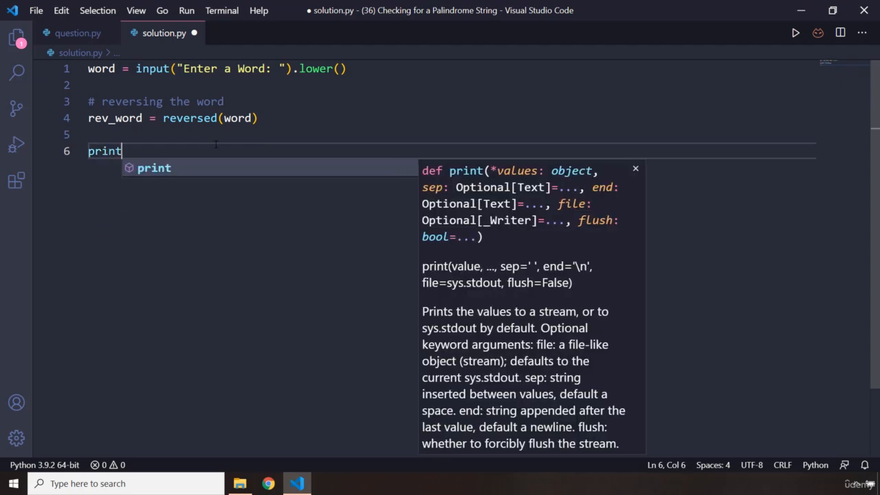
pyautogui.write('(rev_word)')
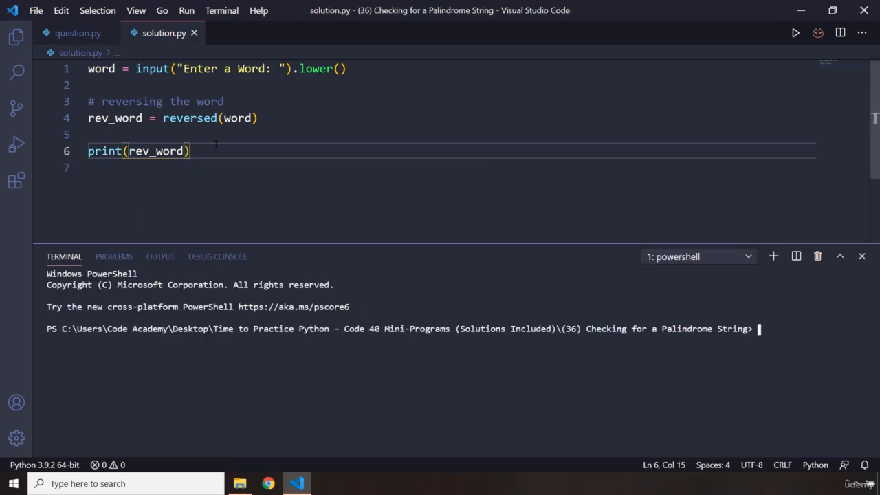
pyautogui.write('python solution.py')
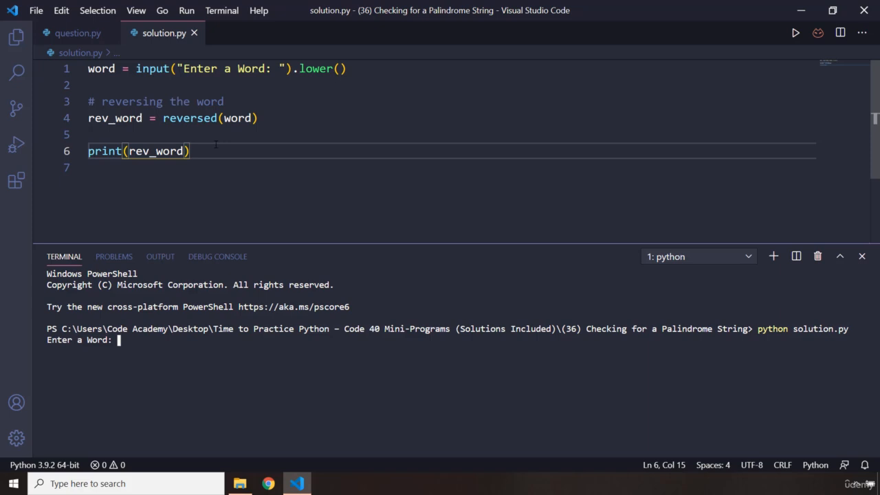
pyautogui.write('duck')
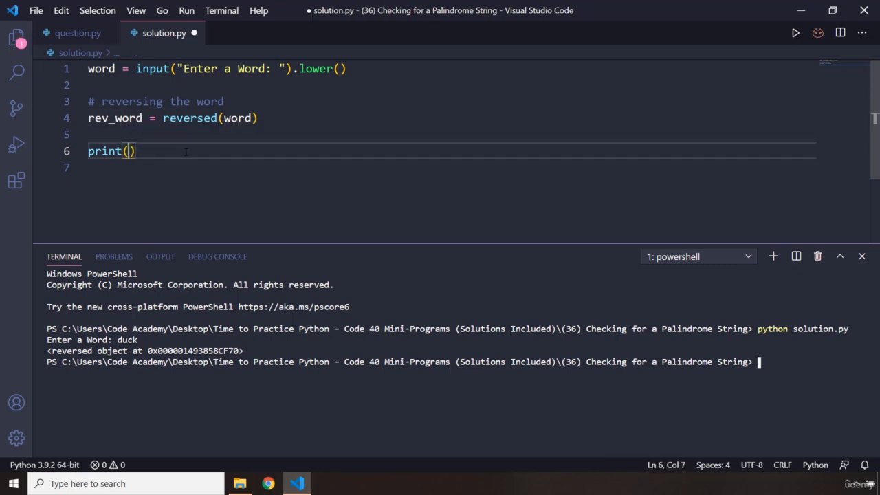
# - Print list(rev_word) instead, getting ['k', 'c', 'u', 'd'] for duck
pyautogui.write('list(rev_word)')
pyautogui.write('python solution.py')
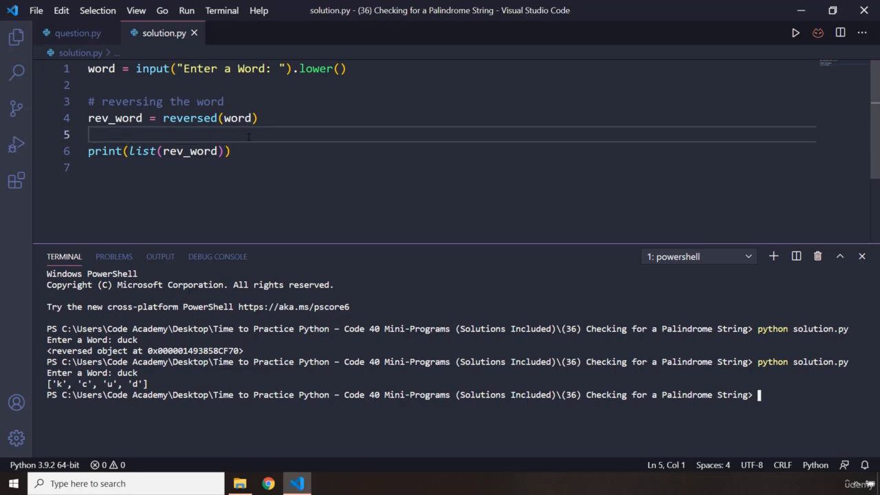
pyautogui.write('print()')
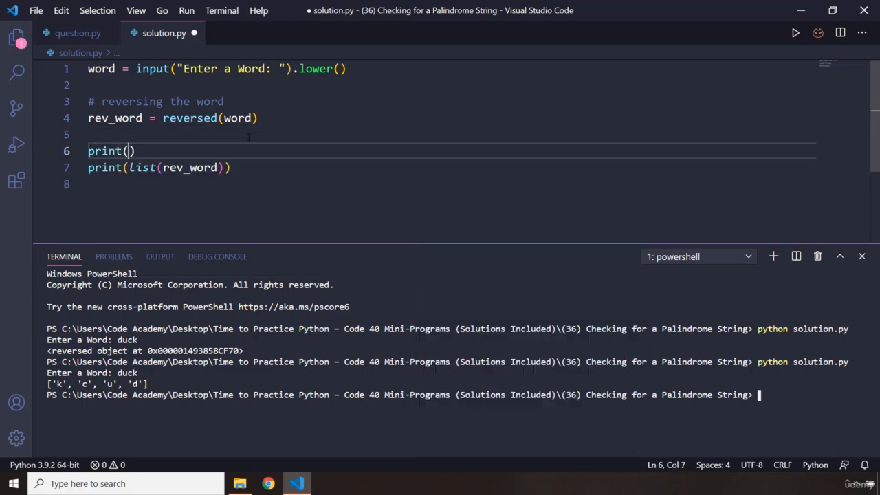
pyautogui.write('rev_word')
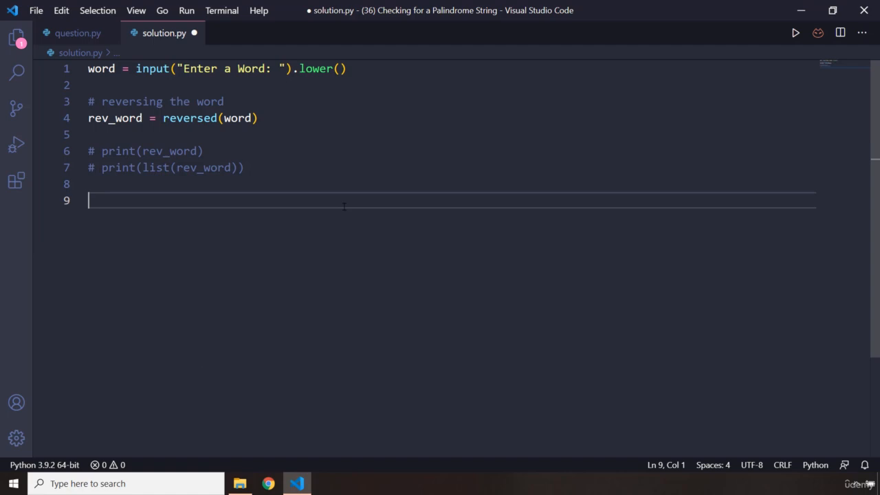
# - Add an if comparing list(rev_word) with list(word)
pyautogui.write('if')
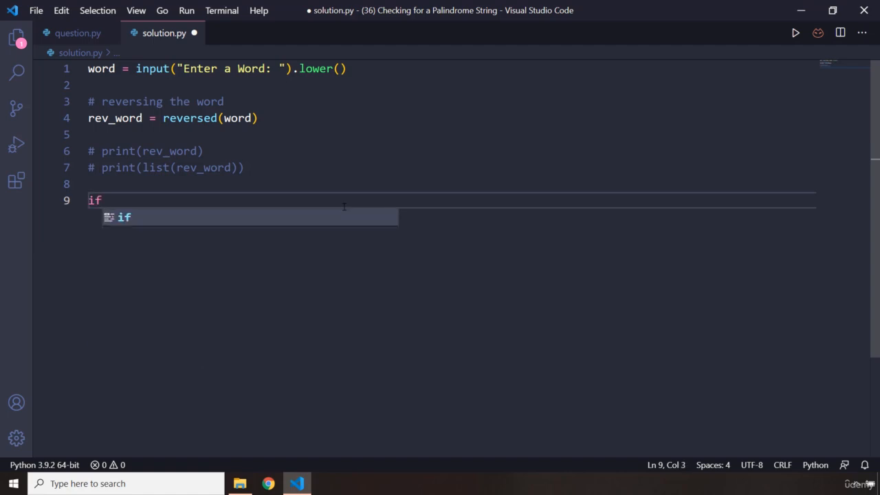
pyautogui.write('list()')
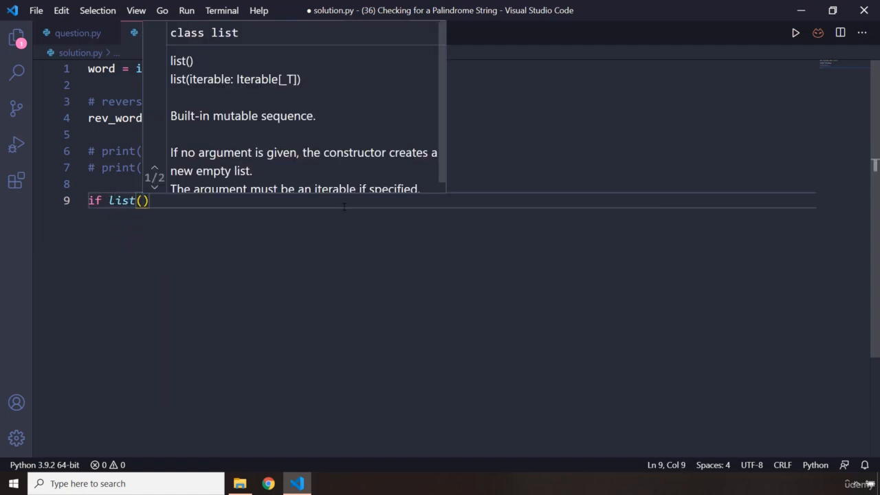
pyautogui.write('rev_word')
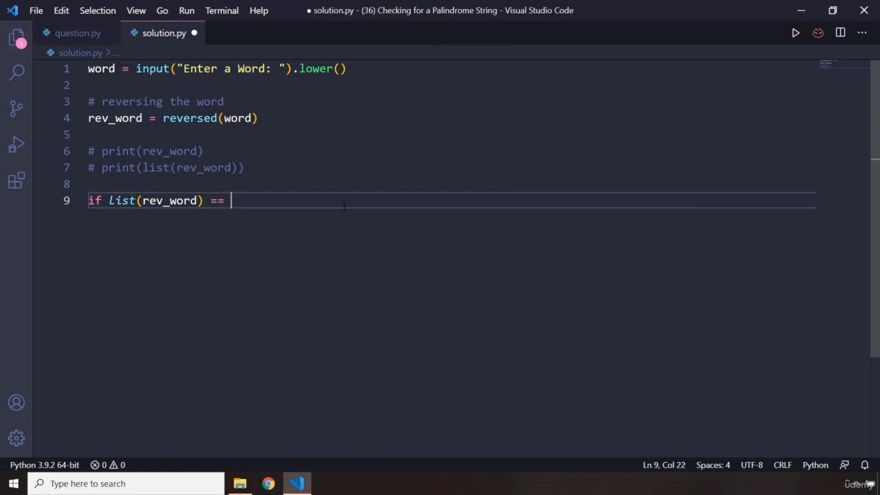
pyautogui.write('list(word):')
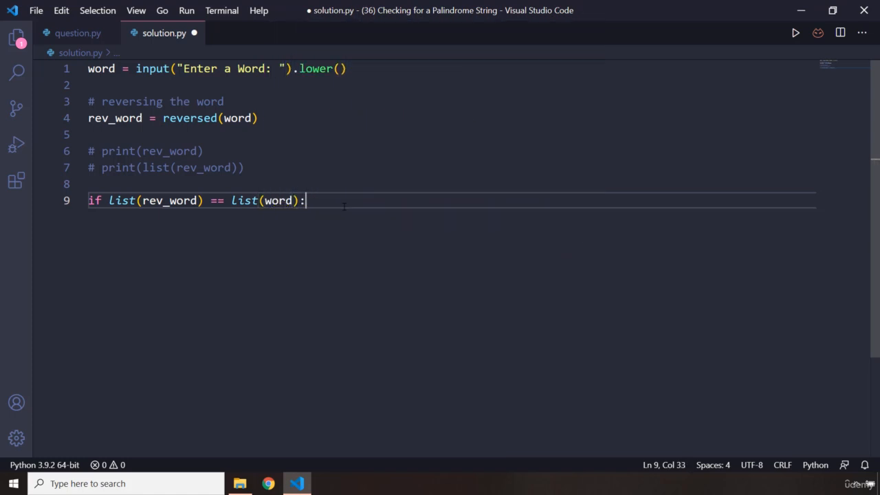
# - Print "It is a palindrome word" in the if branch and start the else branch
pyautogui.write('print')
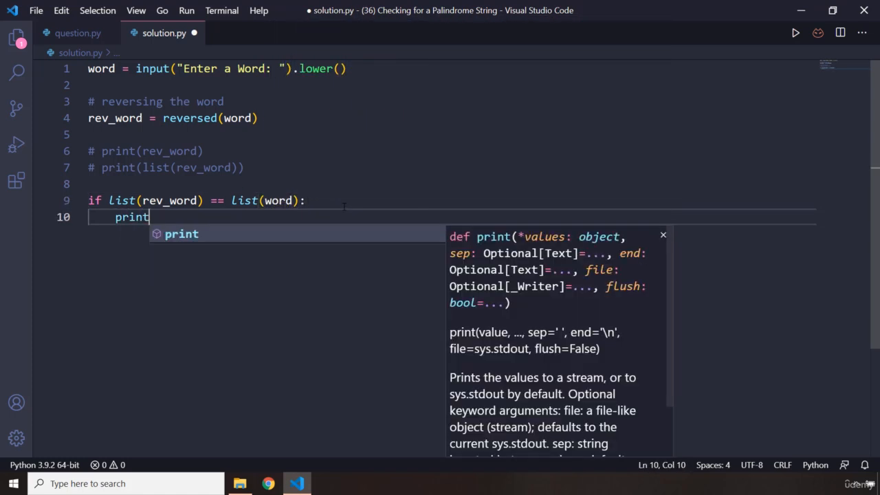
pyautogui.write('("O")')
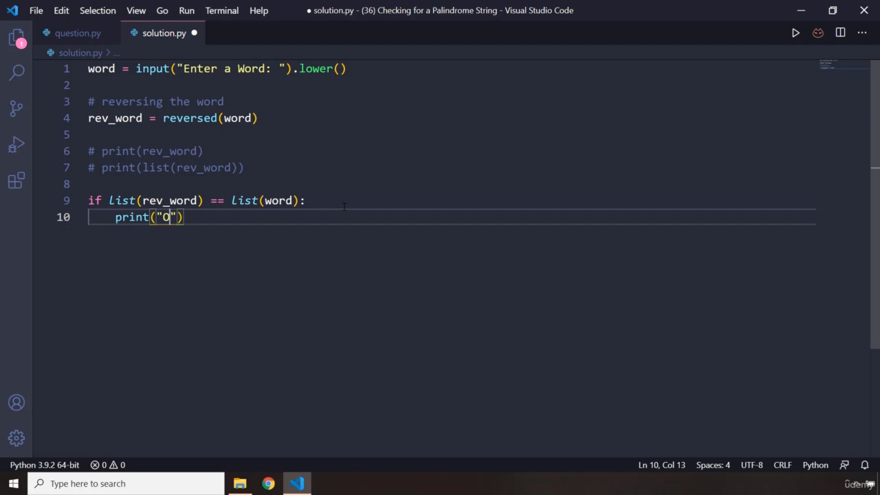
pyautogui.write('t is a p')
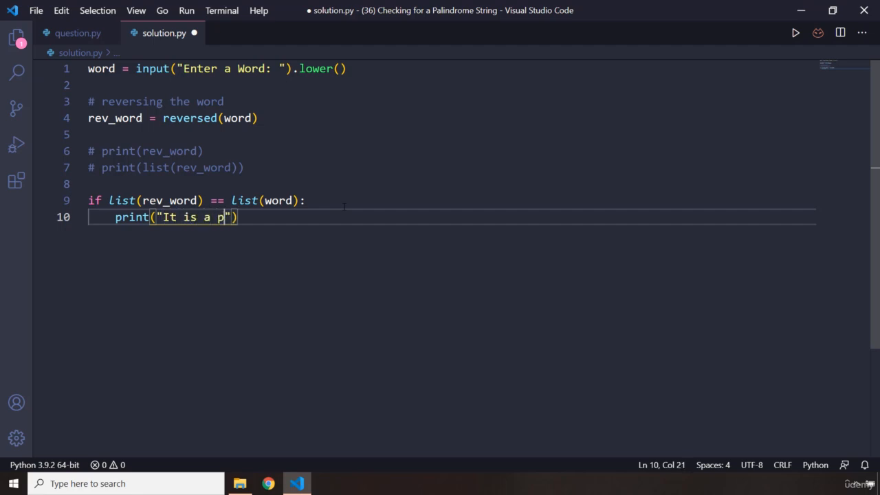
pyautogui.write('alindore')
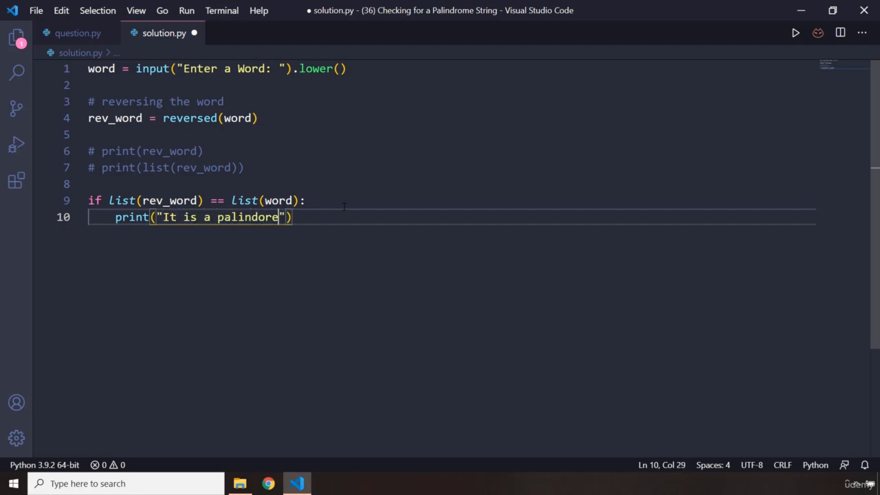
pyautogui.write('m')
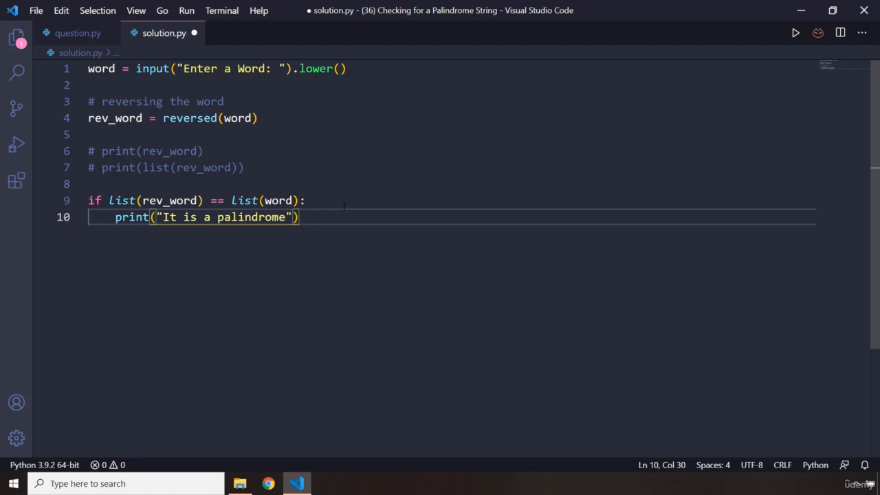
pyautogui.write('" "')
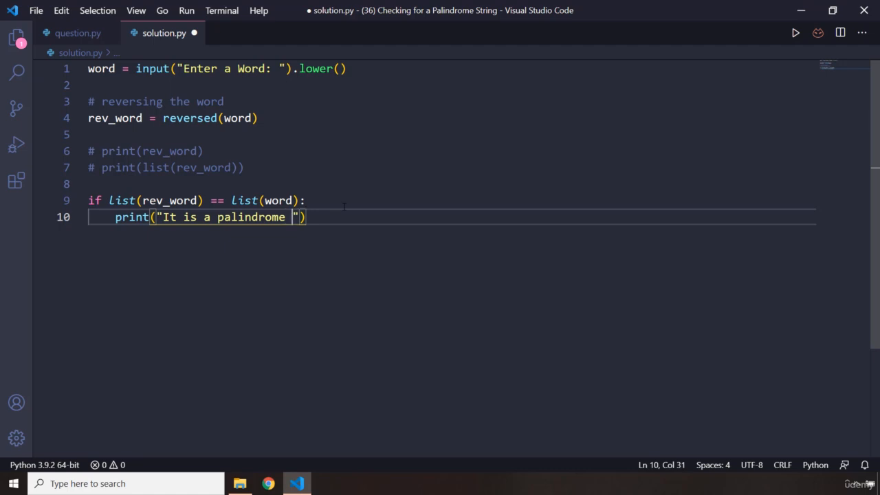
pyautogui.write('word')
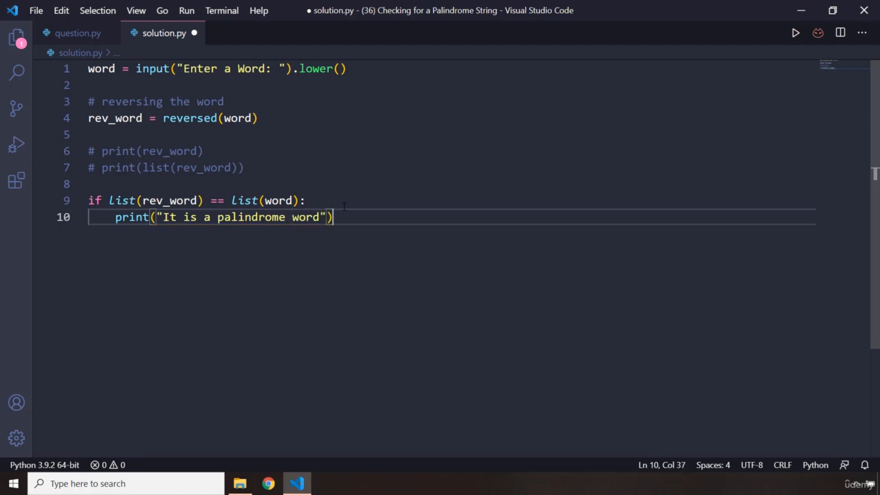
pyautogui.write('else;')
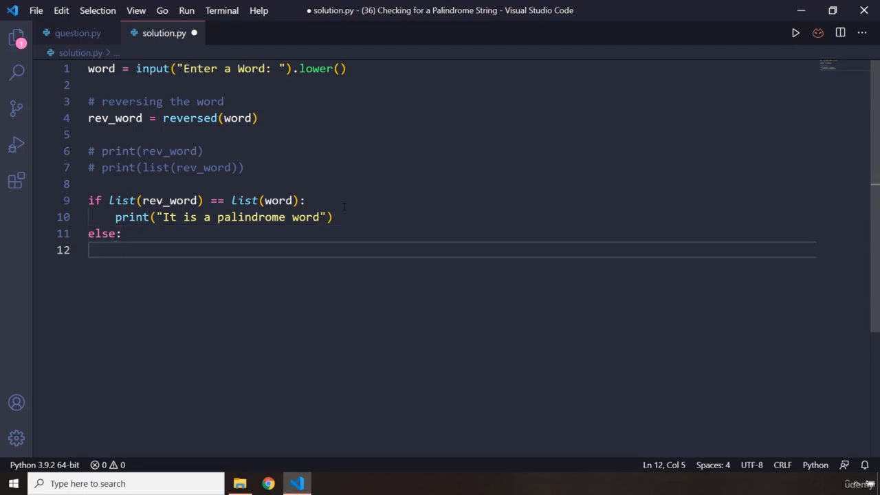
# - Print "It is not a palindrome word" under else and save the script
pyautogui.write('print(')
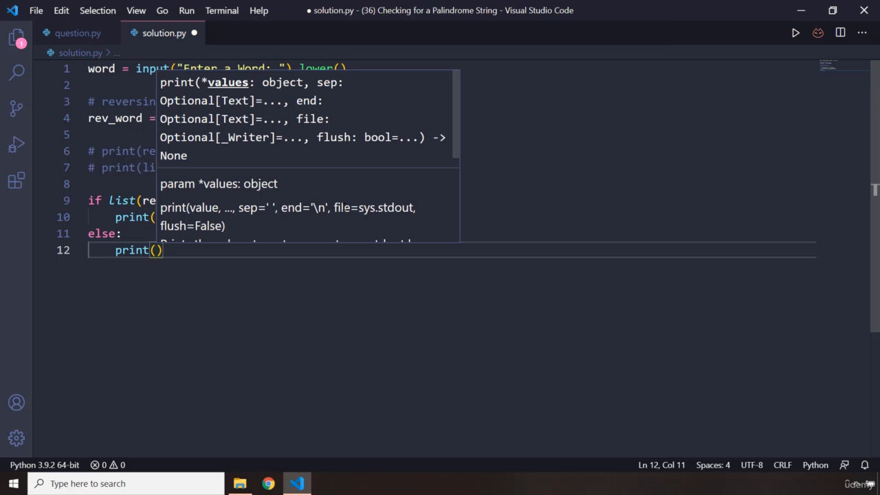
pyautogui.write('It is not "')
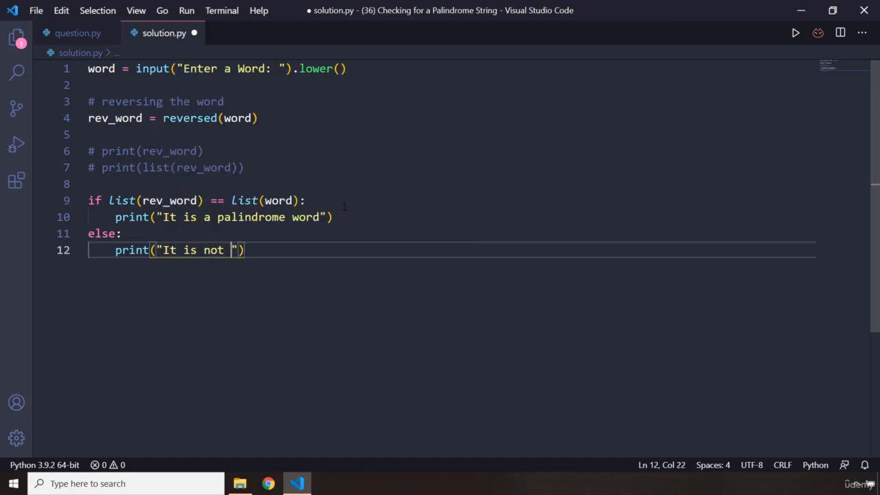
pyautogui.write('a palindrome word')
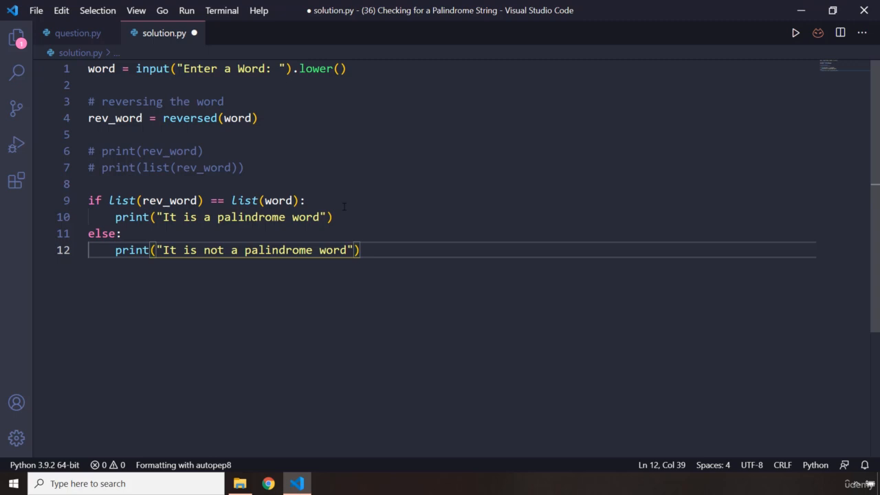
pyautogui.press('ctrl+s')
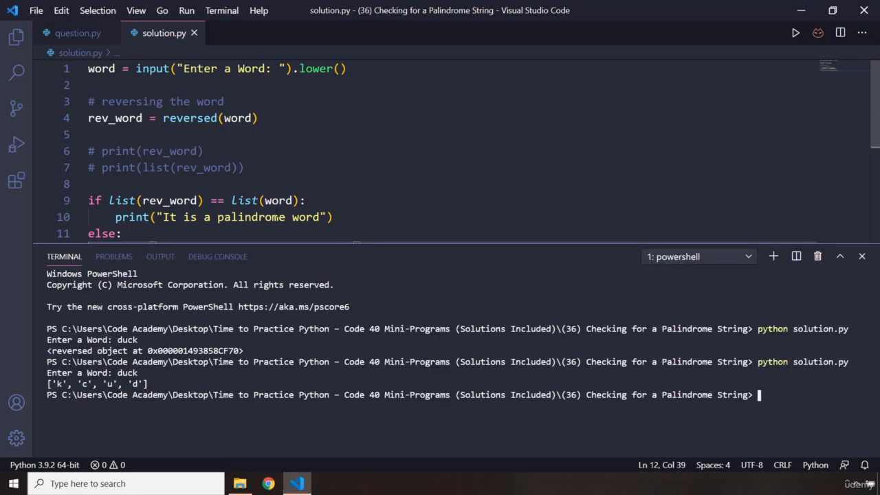
# - Clear the terminal and test the script with dad and duck
pyautogui.write('clear')
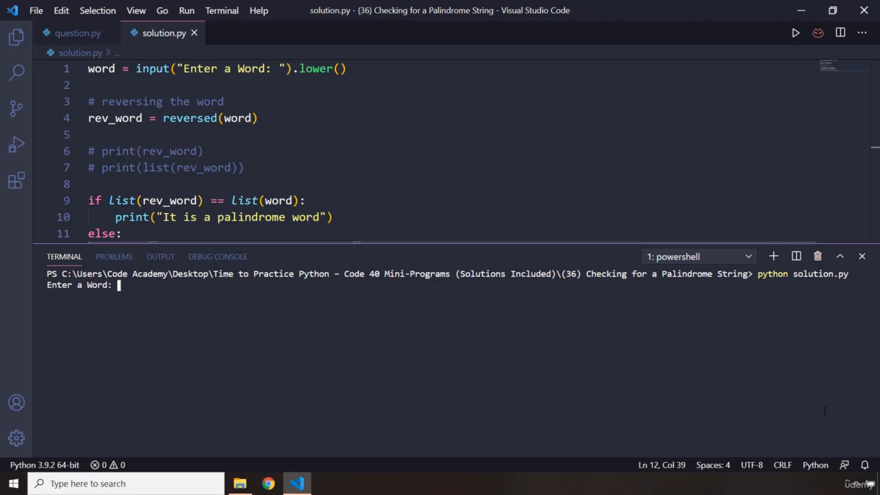
pyautogui.write('dad')
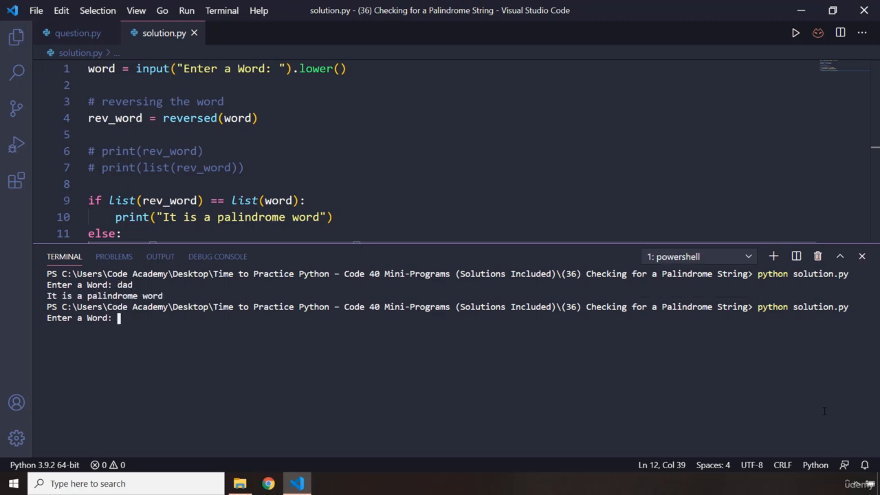
pyautogui.write('duck')
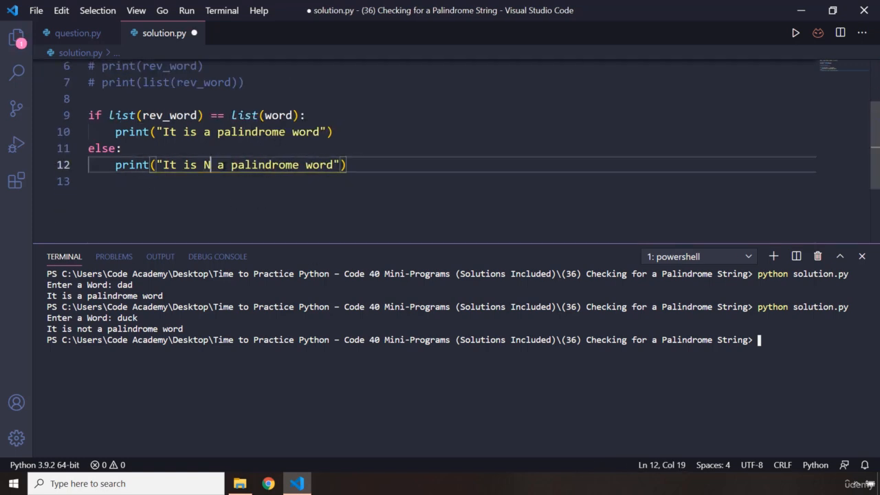
# - Capitalise NOT in the negative message and rerun with tenet
pyautogui.write('OT')
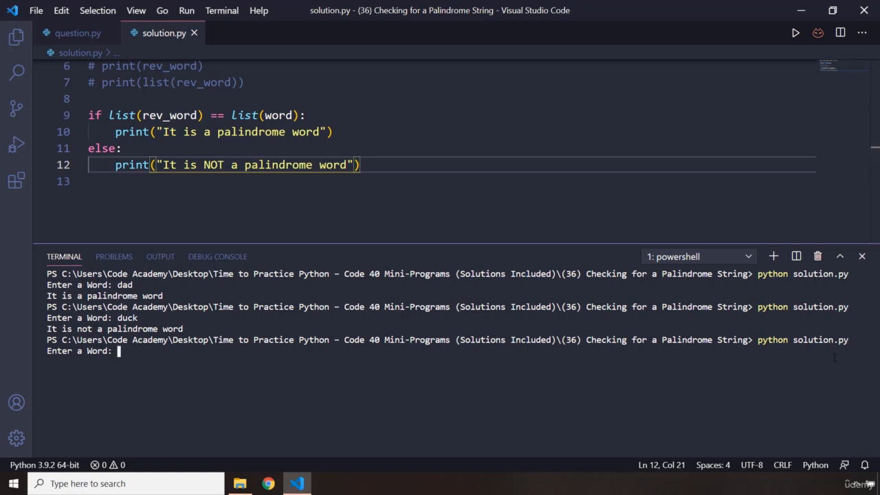
pyautogui.write('tn')
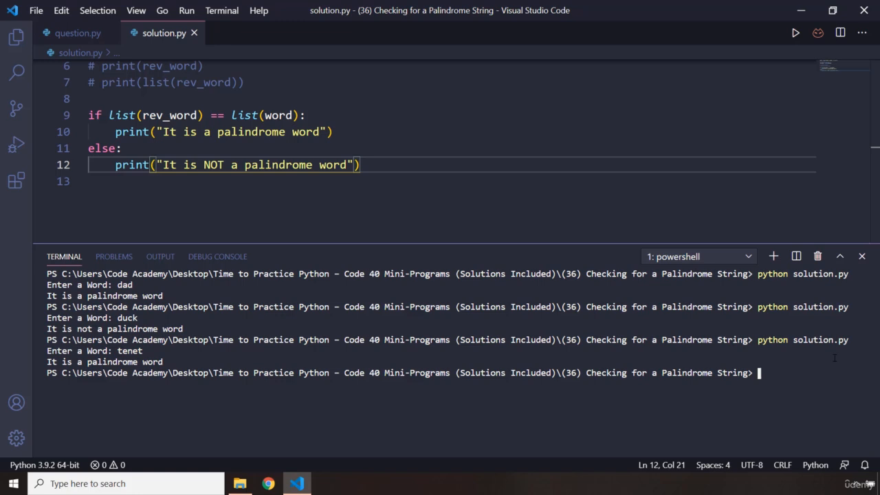
pyautogui.write('python solution.py')
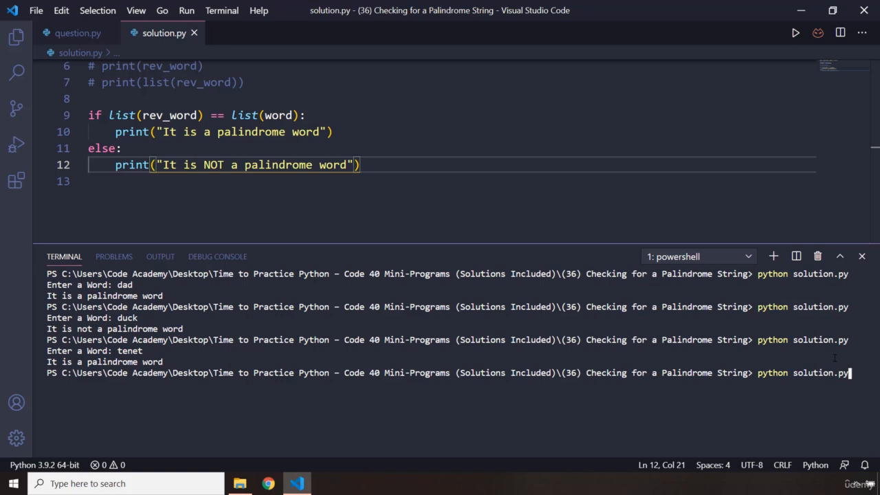
# - Run the script with aibophobia, reported as NOT a palindrome word
pyautogui.press('enter')
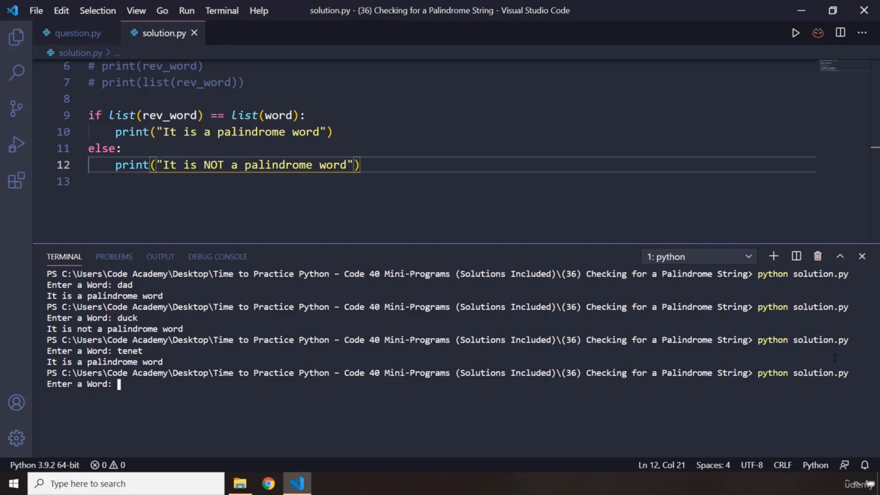
pyautogui.write('aibopho')
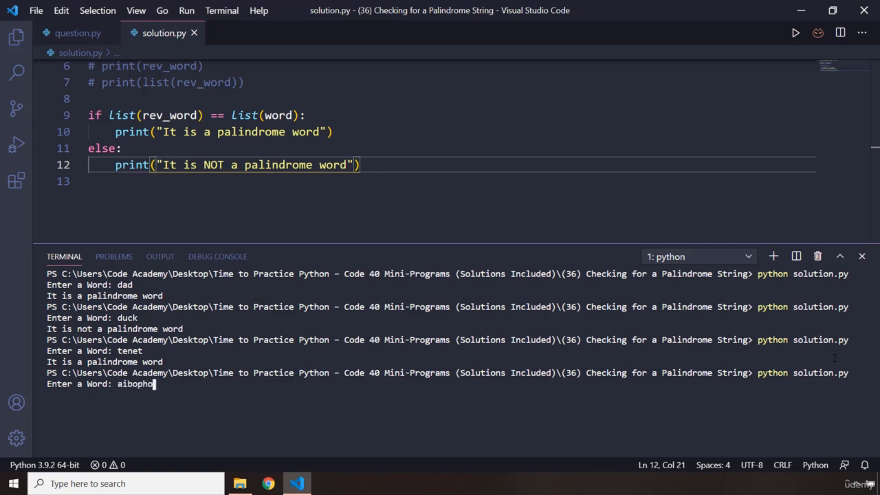
pyautogui.write('bia')
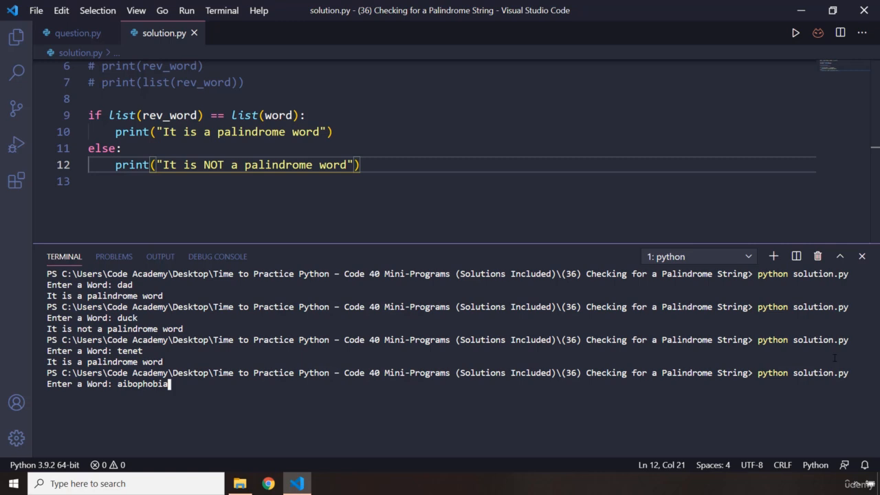
pyautogui.press('enter')
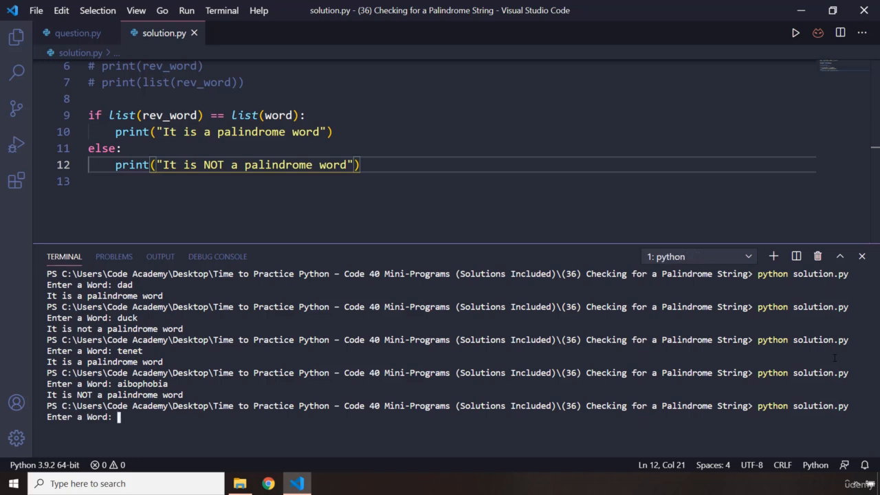
# - Retest with aibohphobia, reported as a palindrome word, and begin another word
pyautogui.write('aibo')
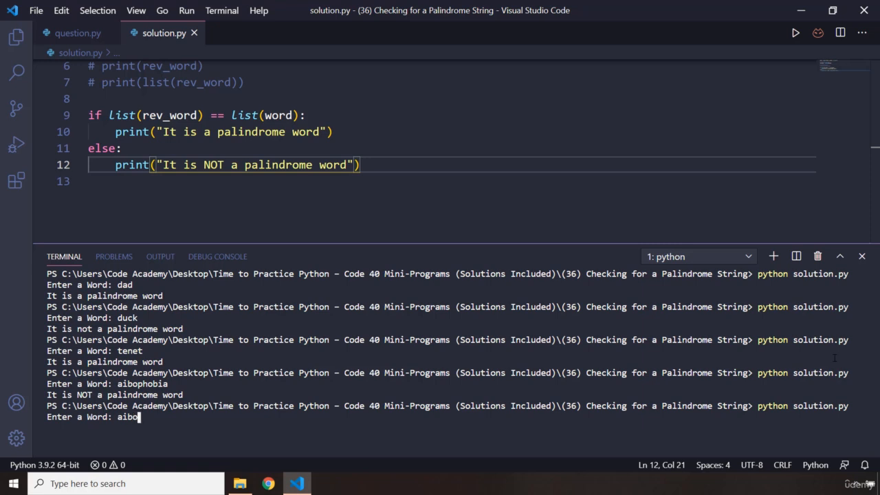
pyautogui.write('h')
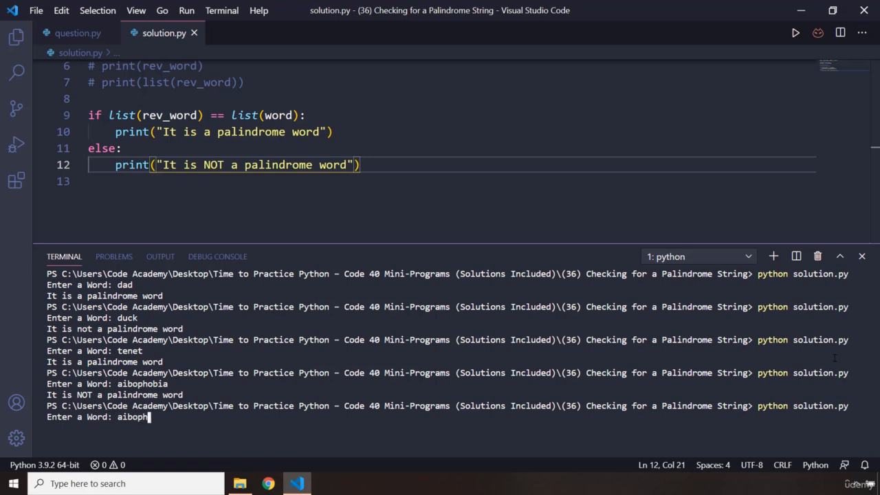
pyautogui.write('bia')
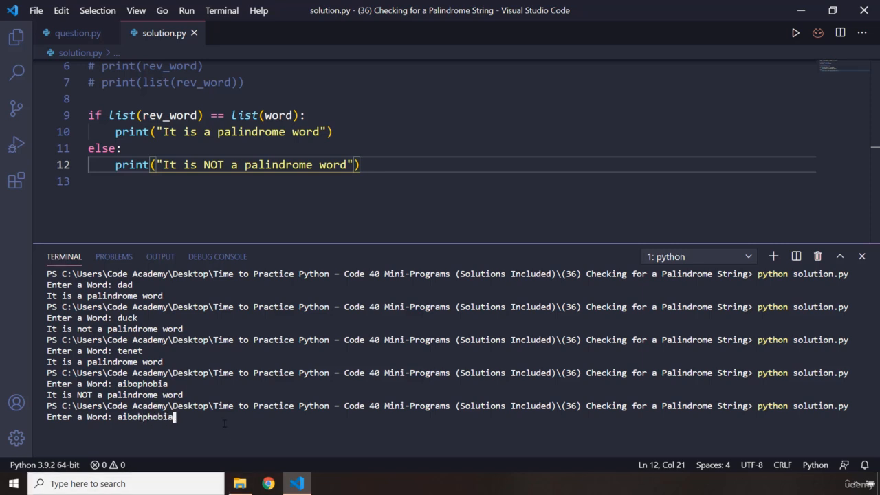
pyautogui.press('enter')
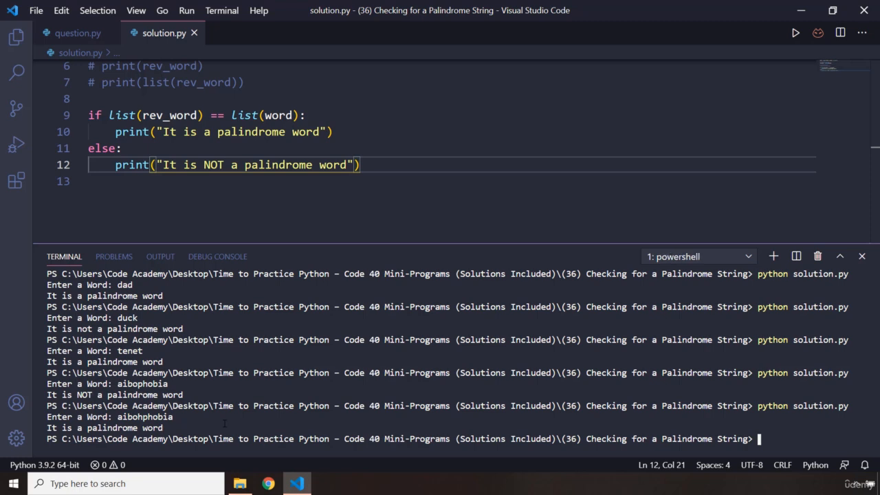
pyautogui.write('ma')
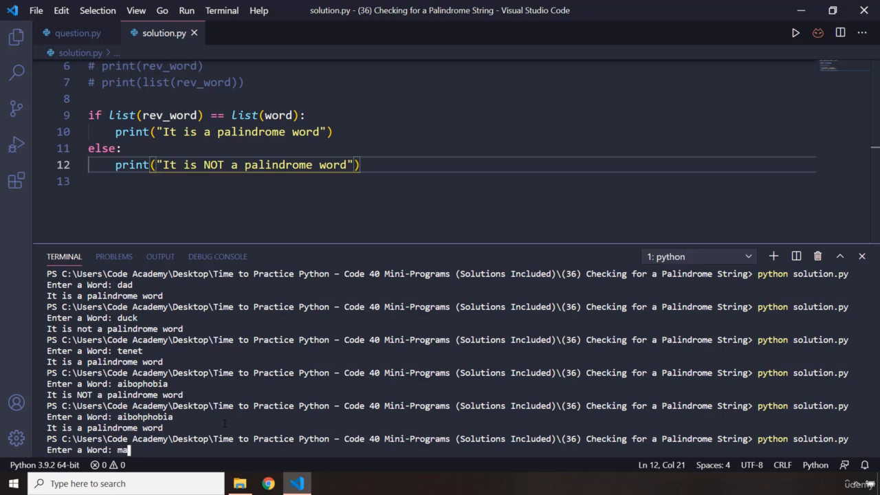